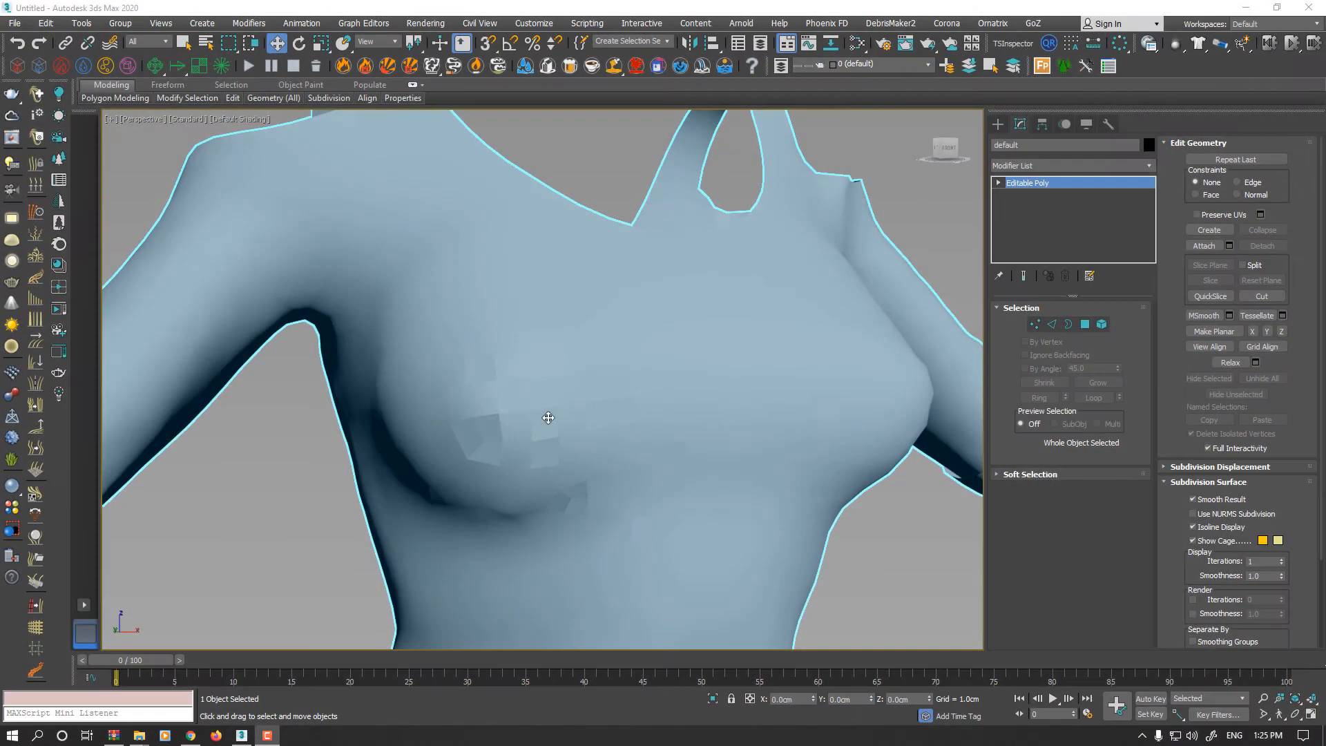
mouse_move(602, 419)
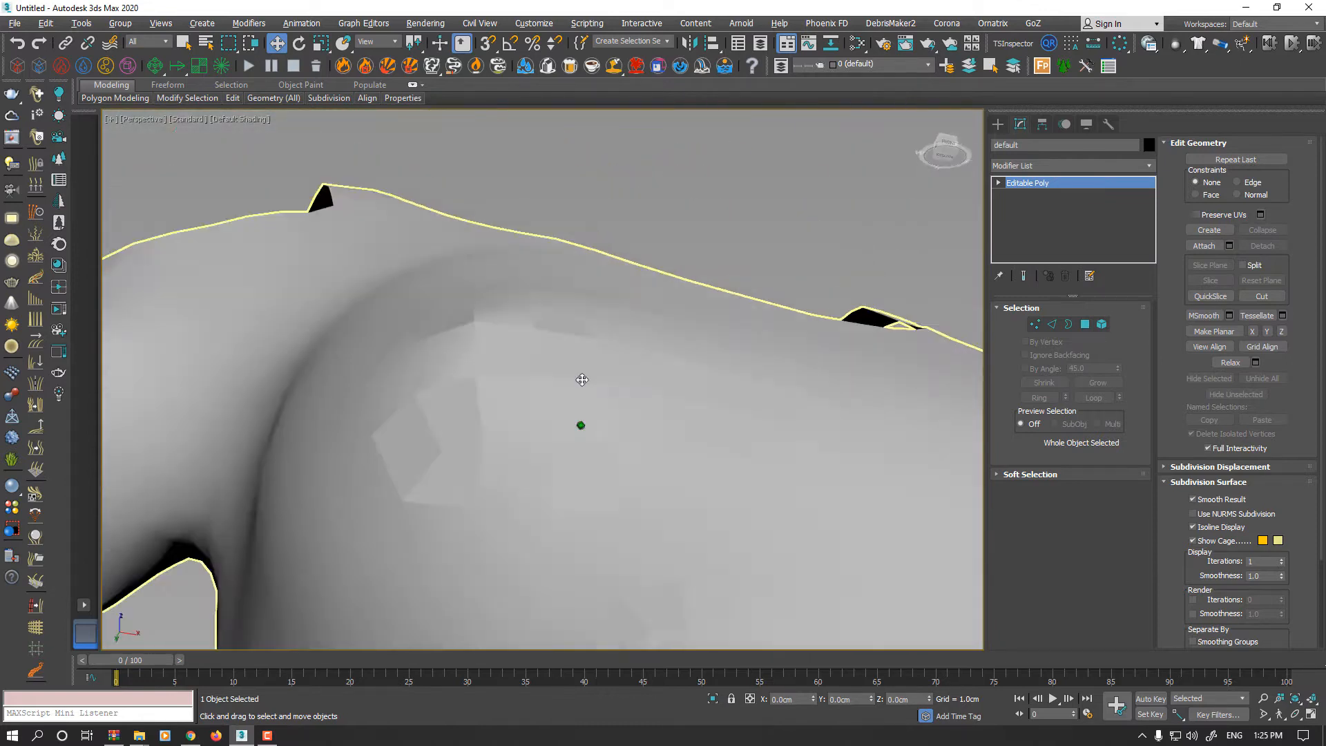
Step: Toggle Edged Faces with F4 to overlay polygon edges on the faceted chest
key(F4)
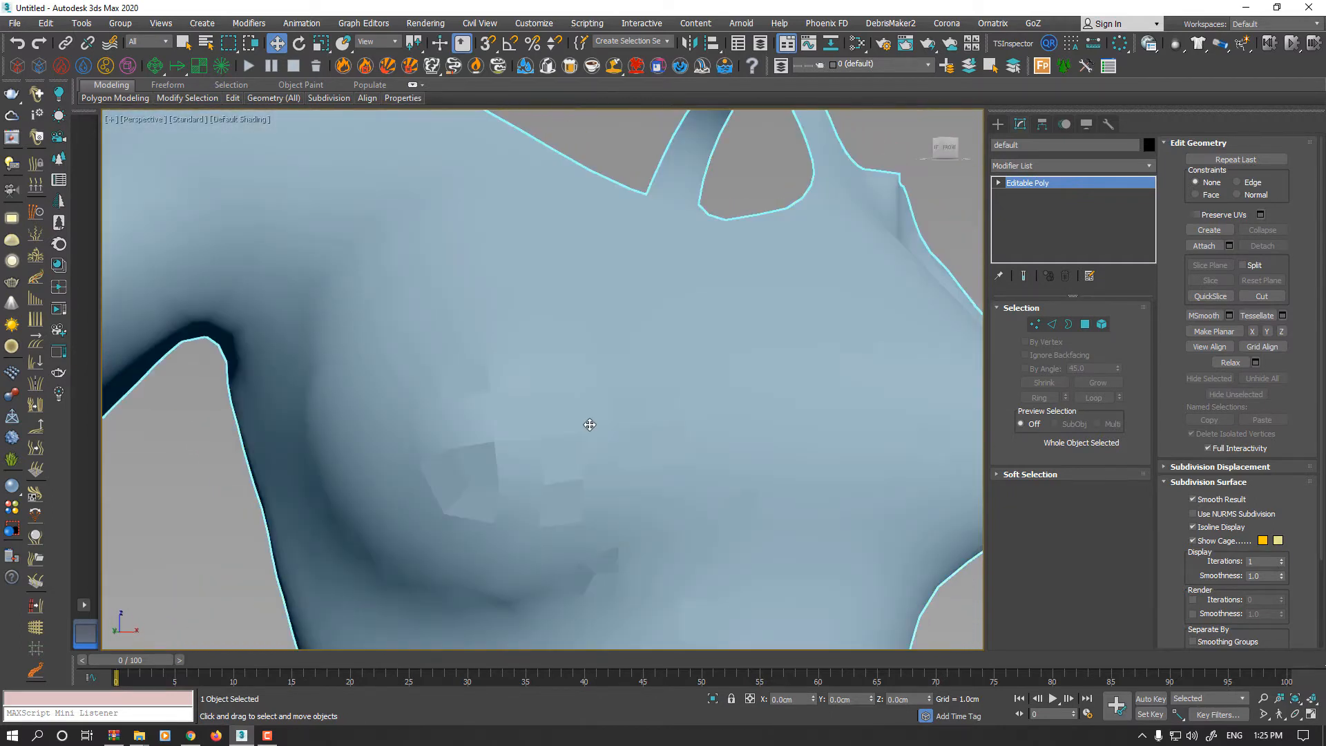
key(F4)
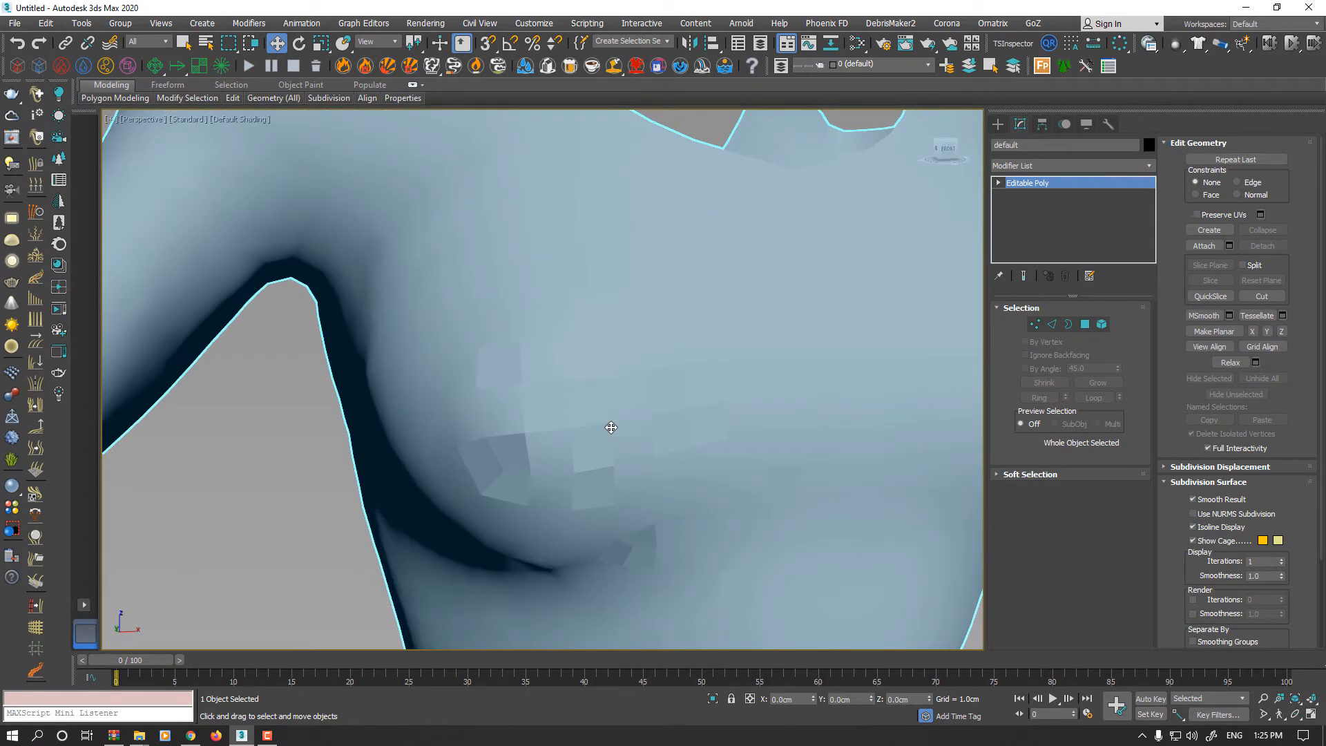
key(F4)
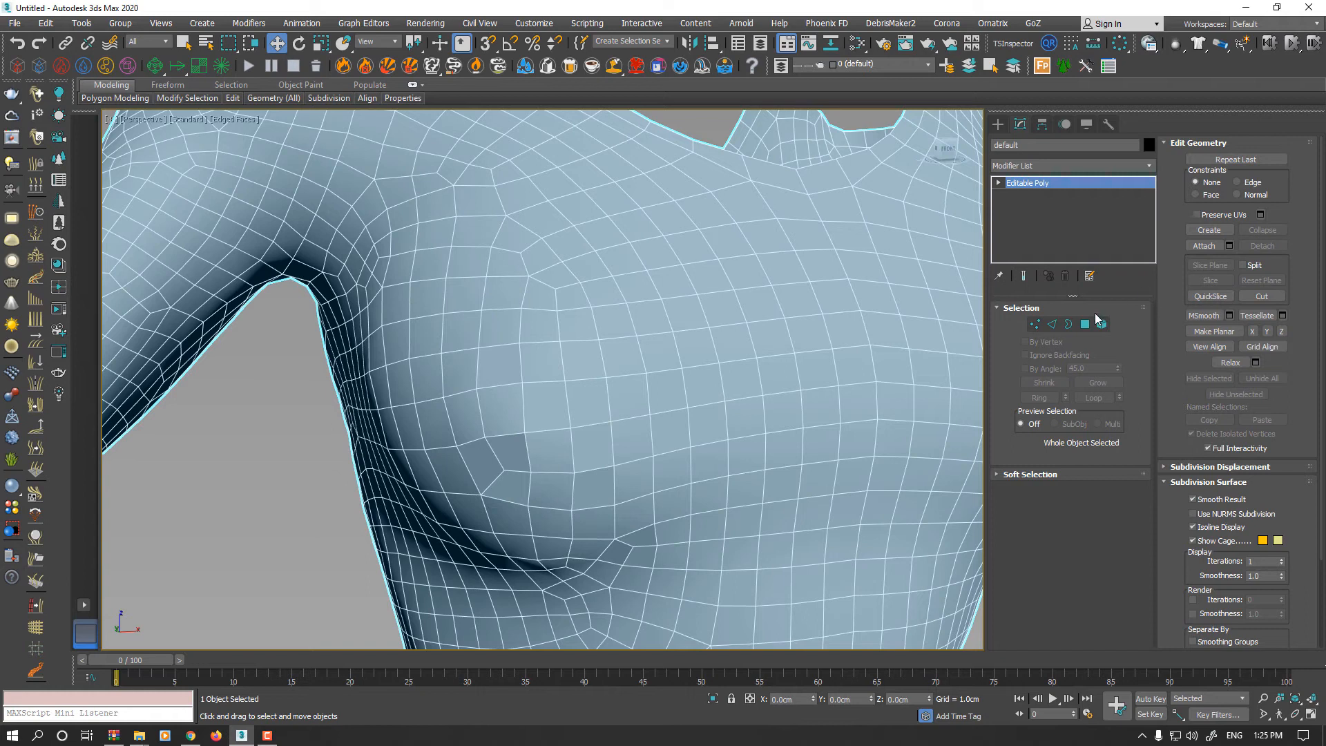
Step: Select a chest face in Polygon mode, inspect its open border, then exit sub-object level
click(1085, 324)
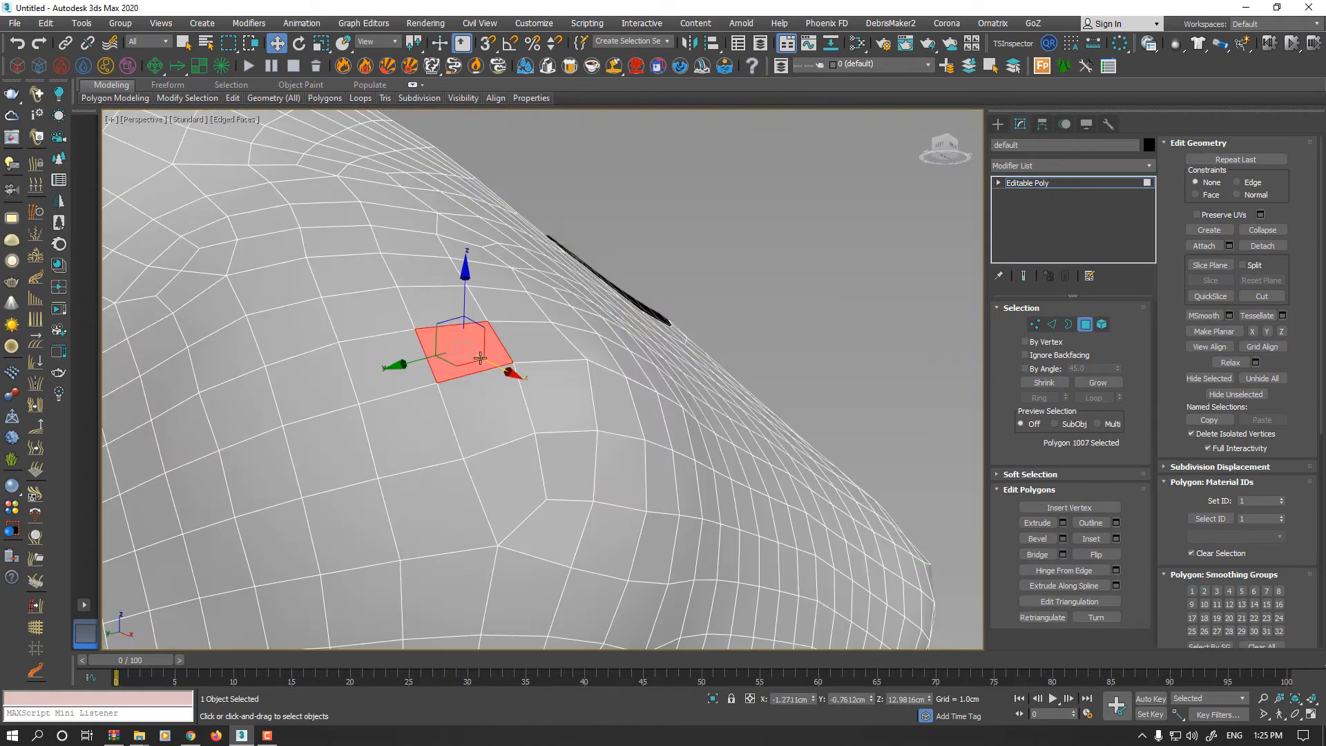
click(1085, 324)
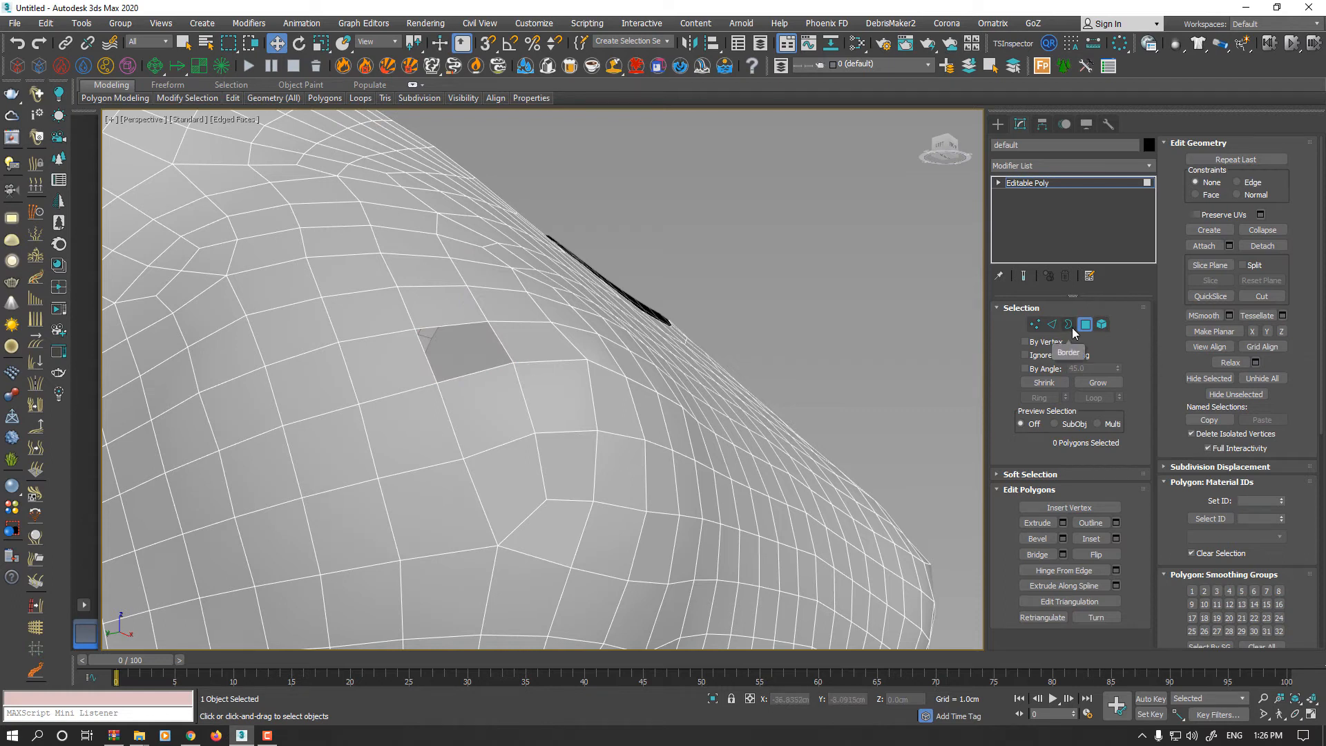
click(1068, 324)
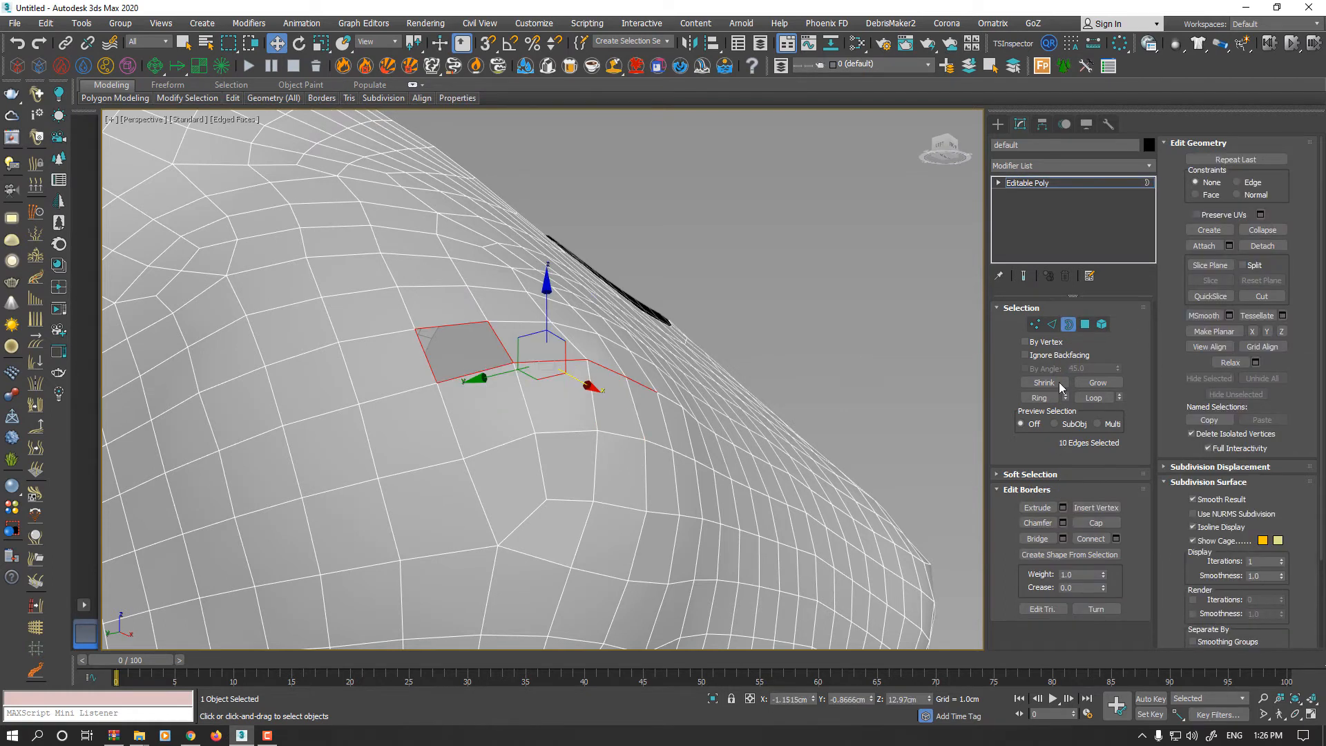
click(1069, 324)
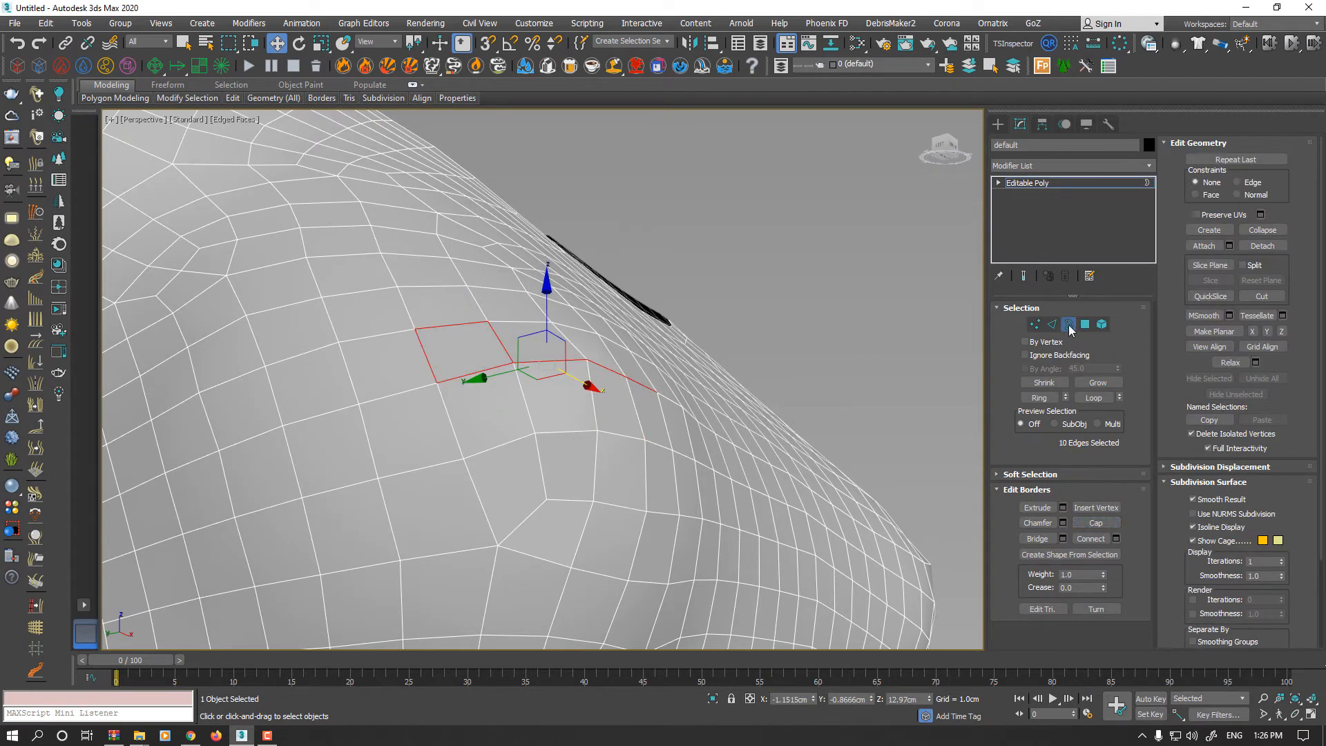
click(1069, 324)
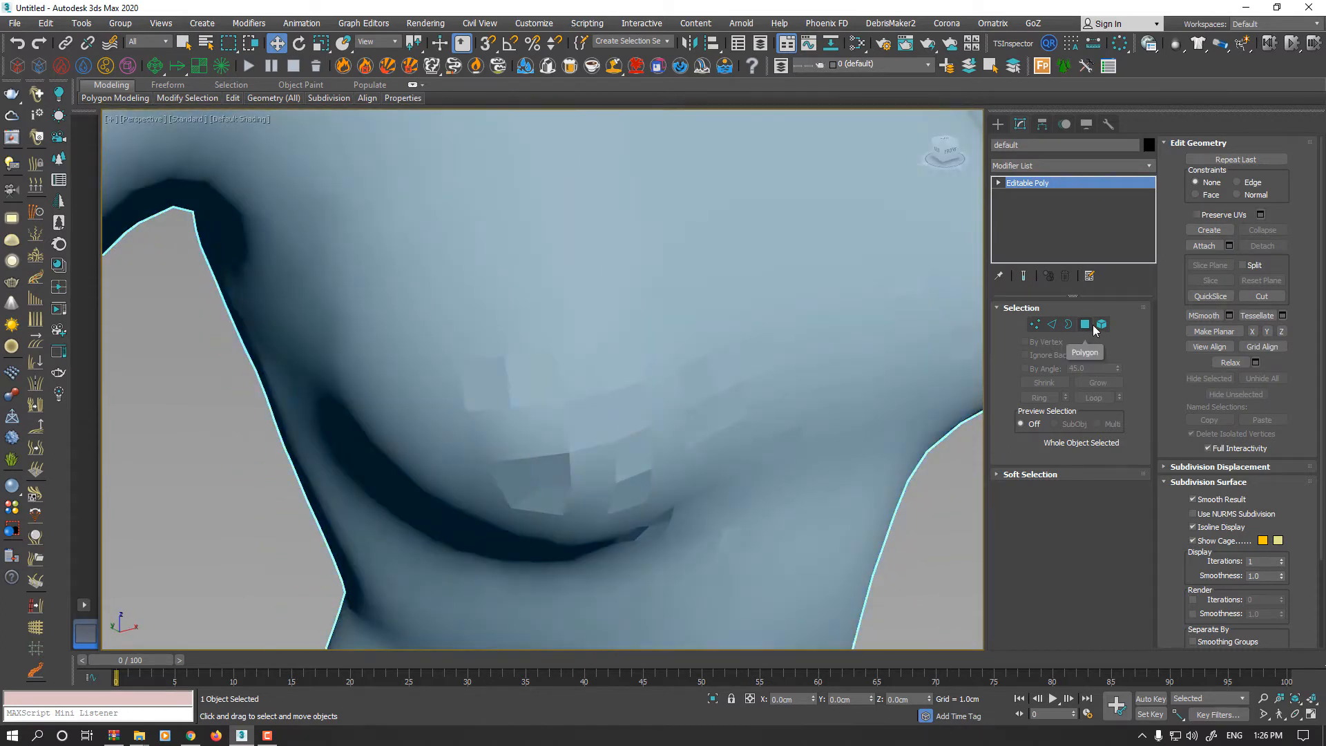
Step: Try a Smooth modifier with Auto Smooth at a threshold of about 55, then delete it
click(1085, 324)
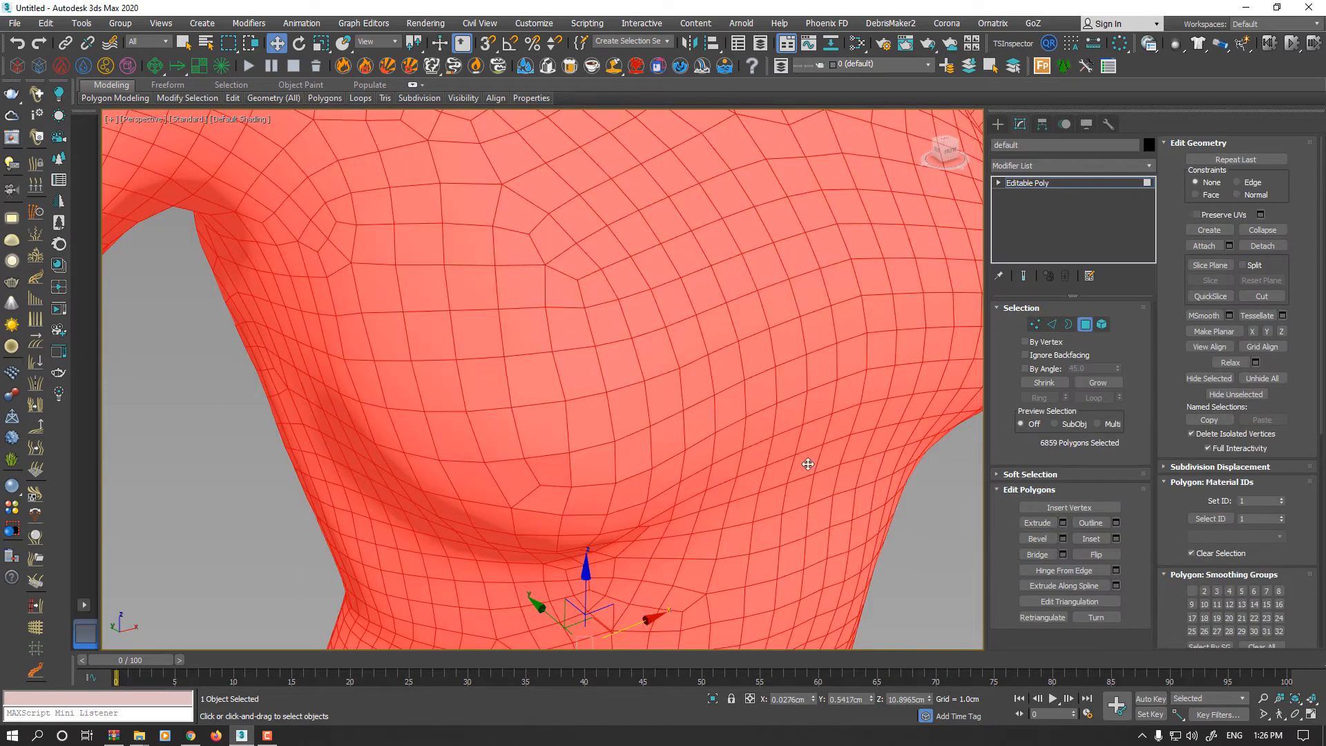
scroll(down, 3)
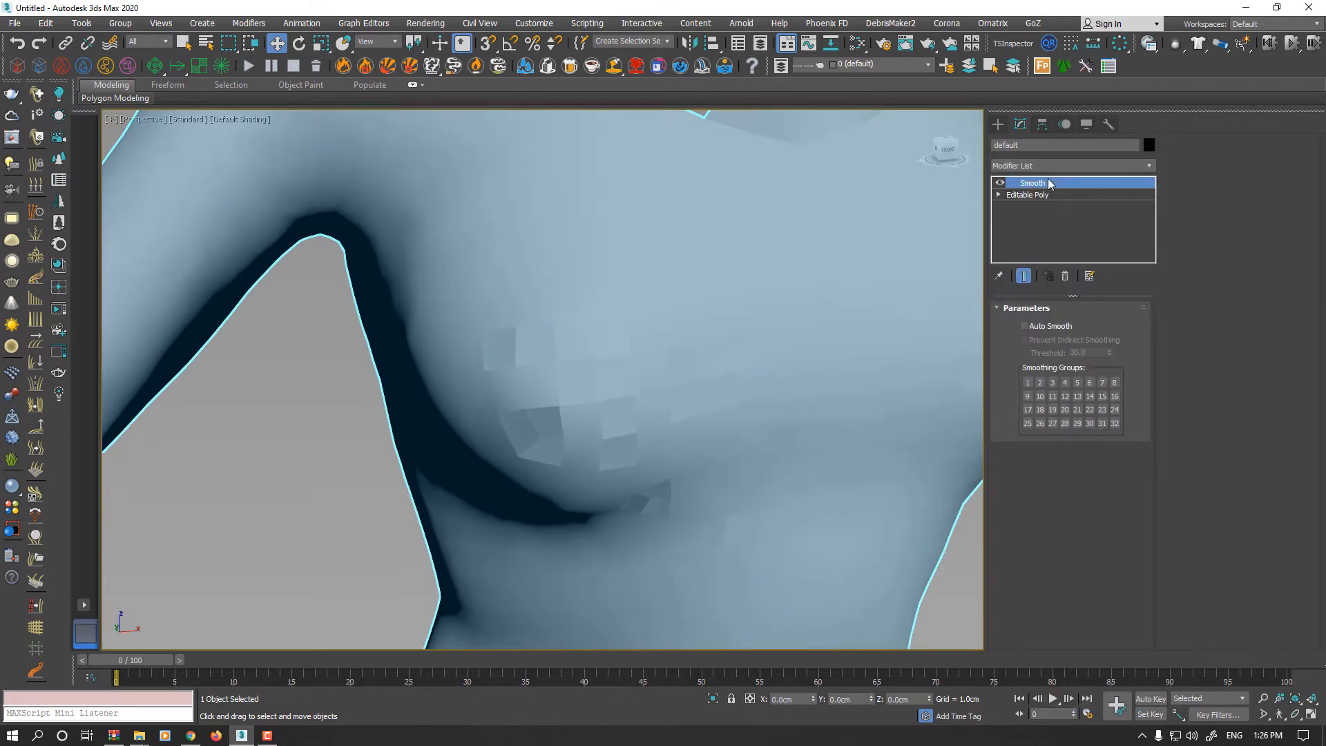
click(1024, 325)
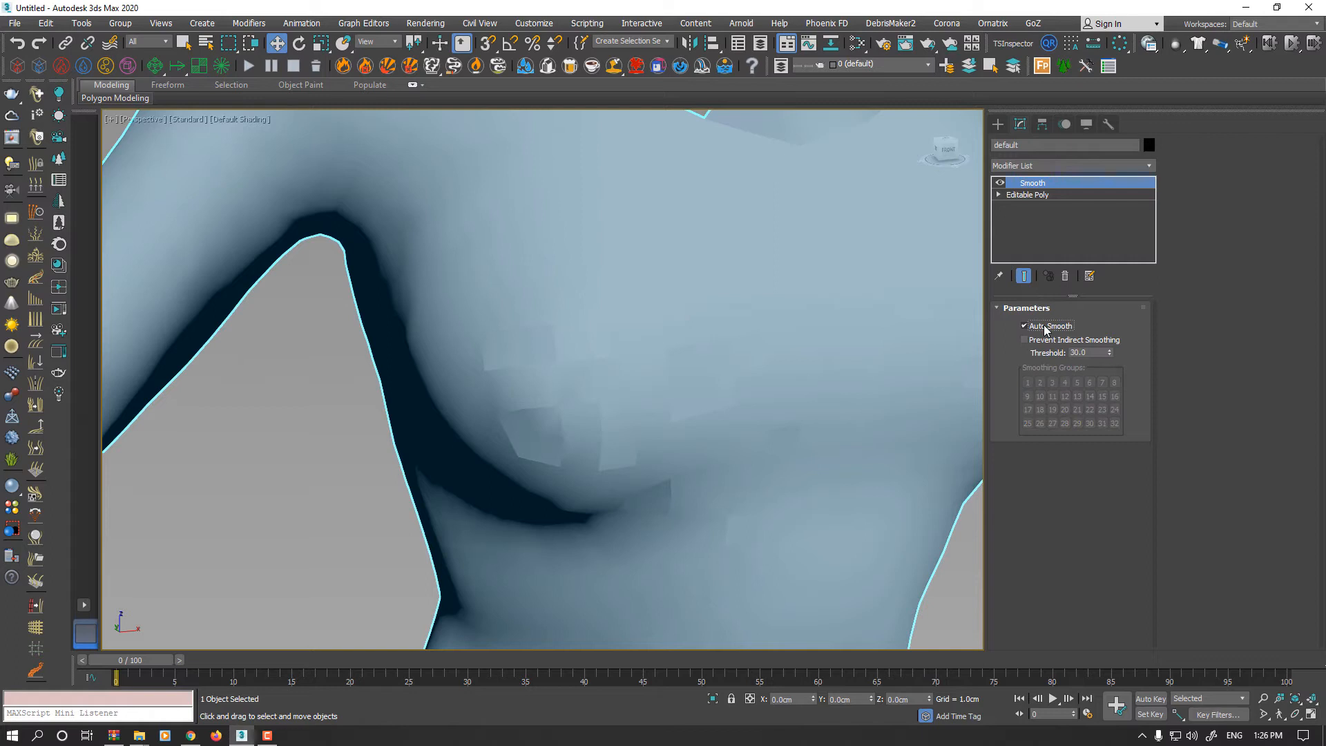
click(1109, 355)
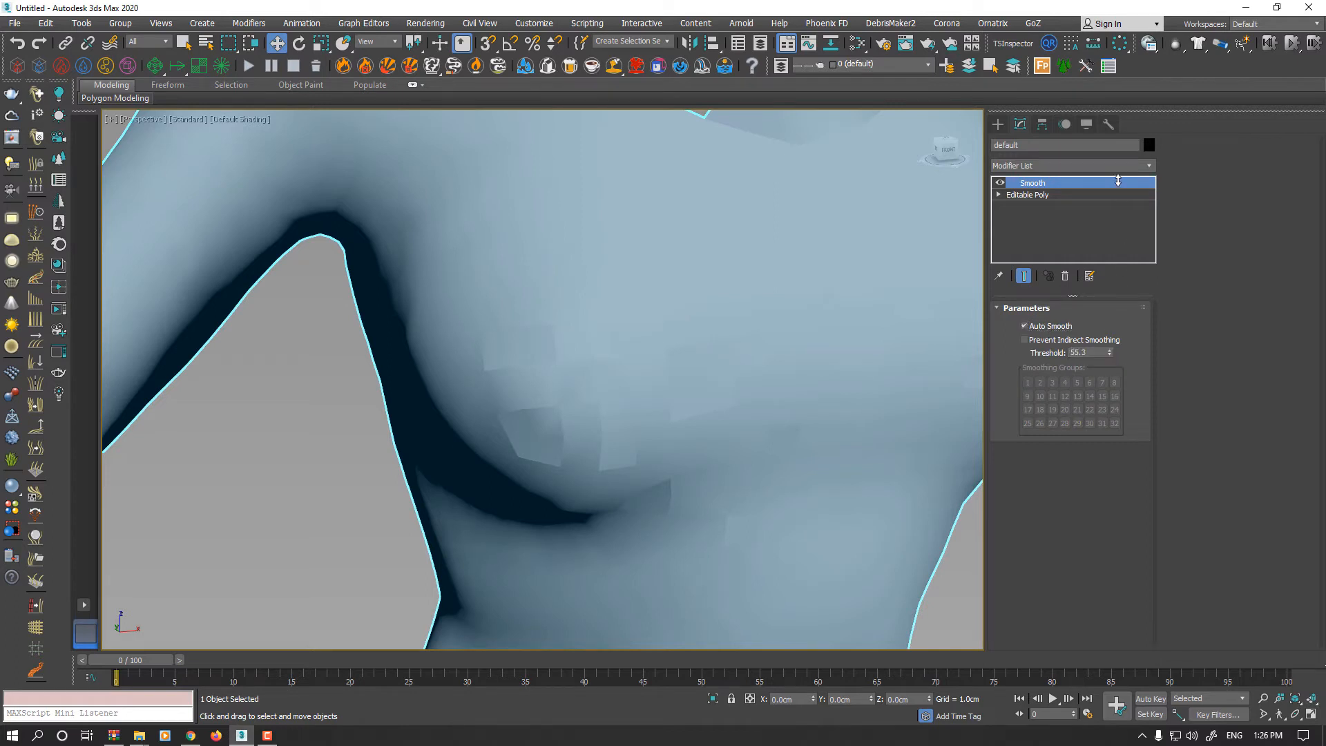
click(1070, 166)
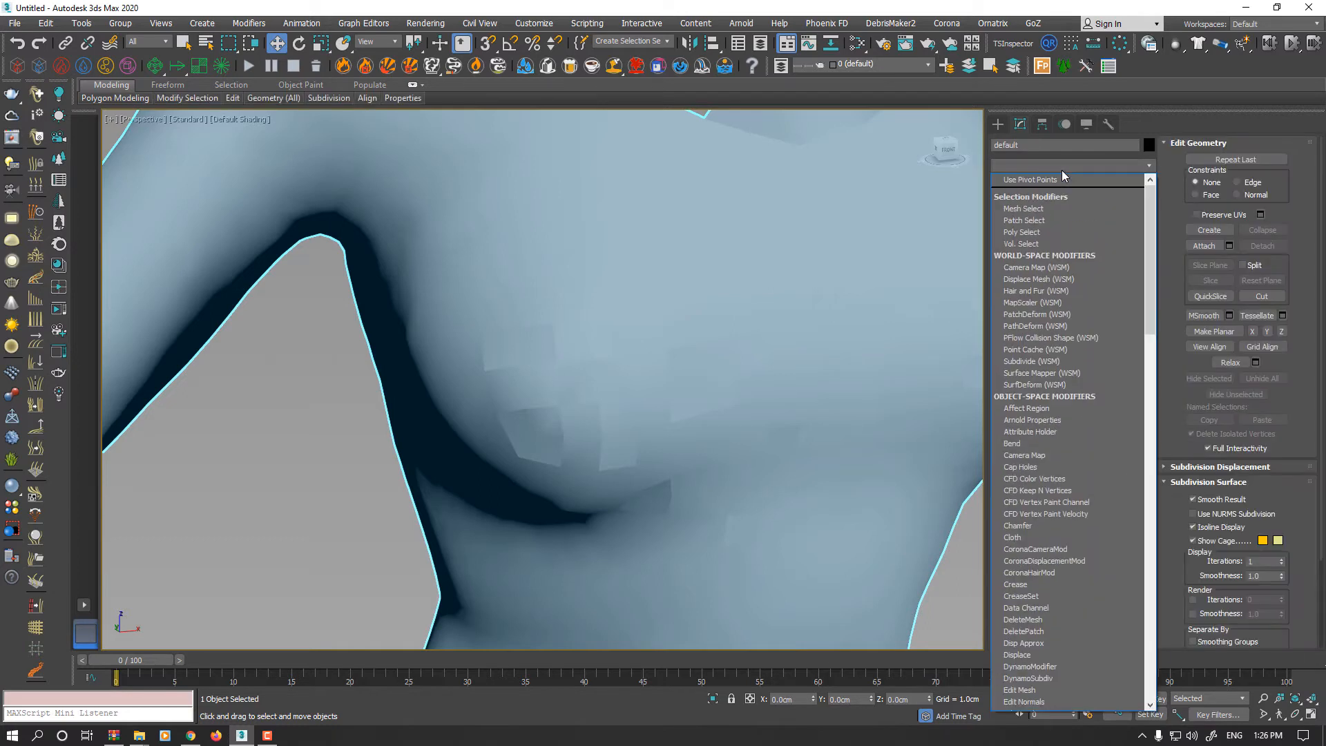
Step: Add a TurboSmooth modifier at one iteration and review the subdivided torso
scroll(down, 3)
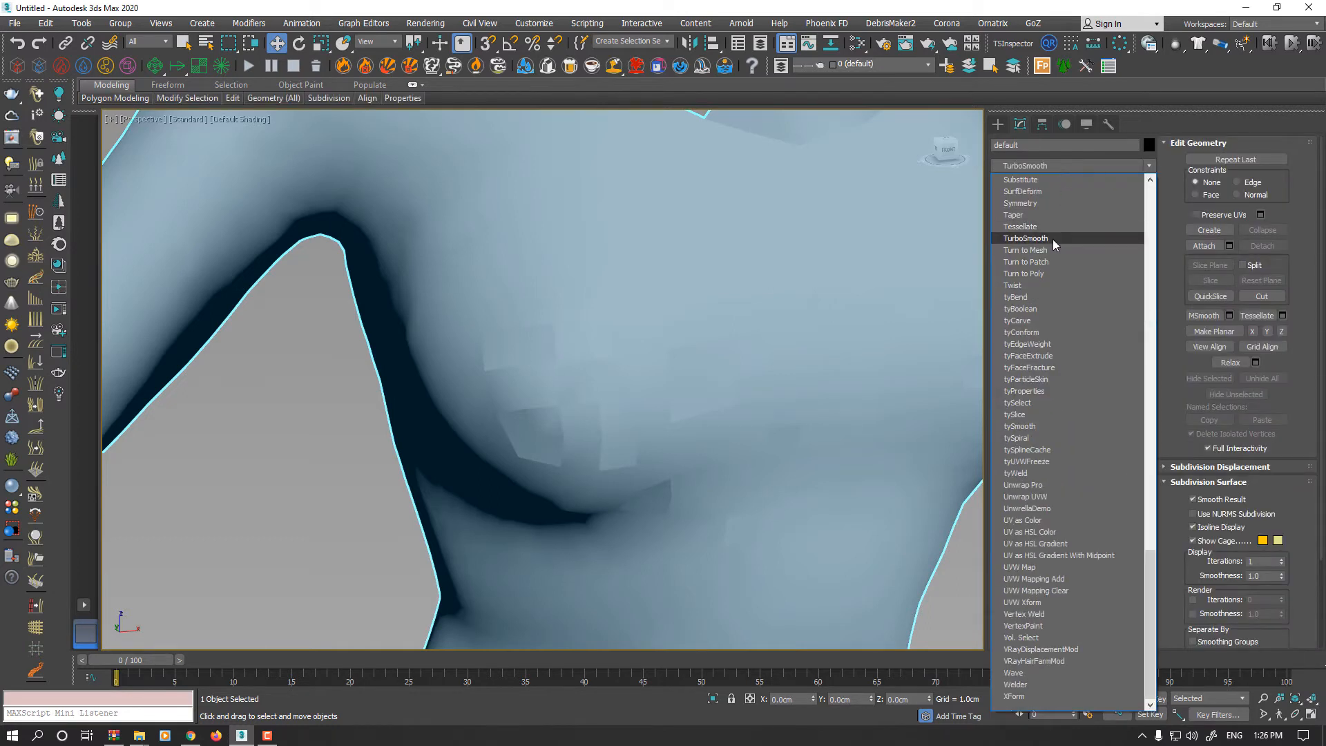
click(1026, 237)
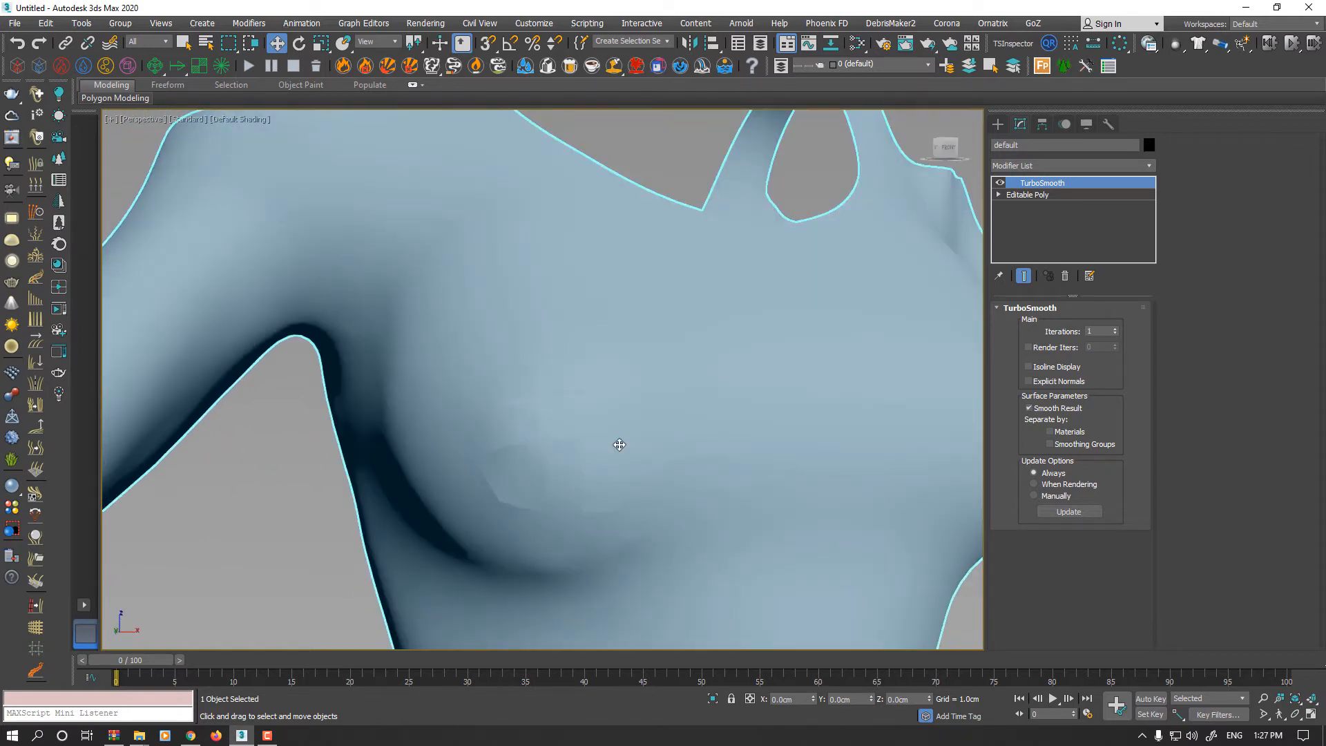
key(F4)
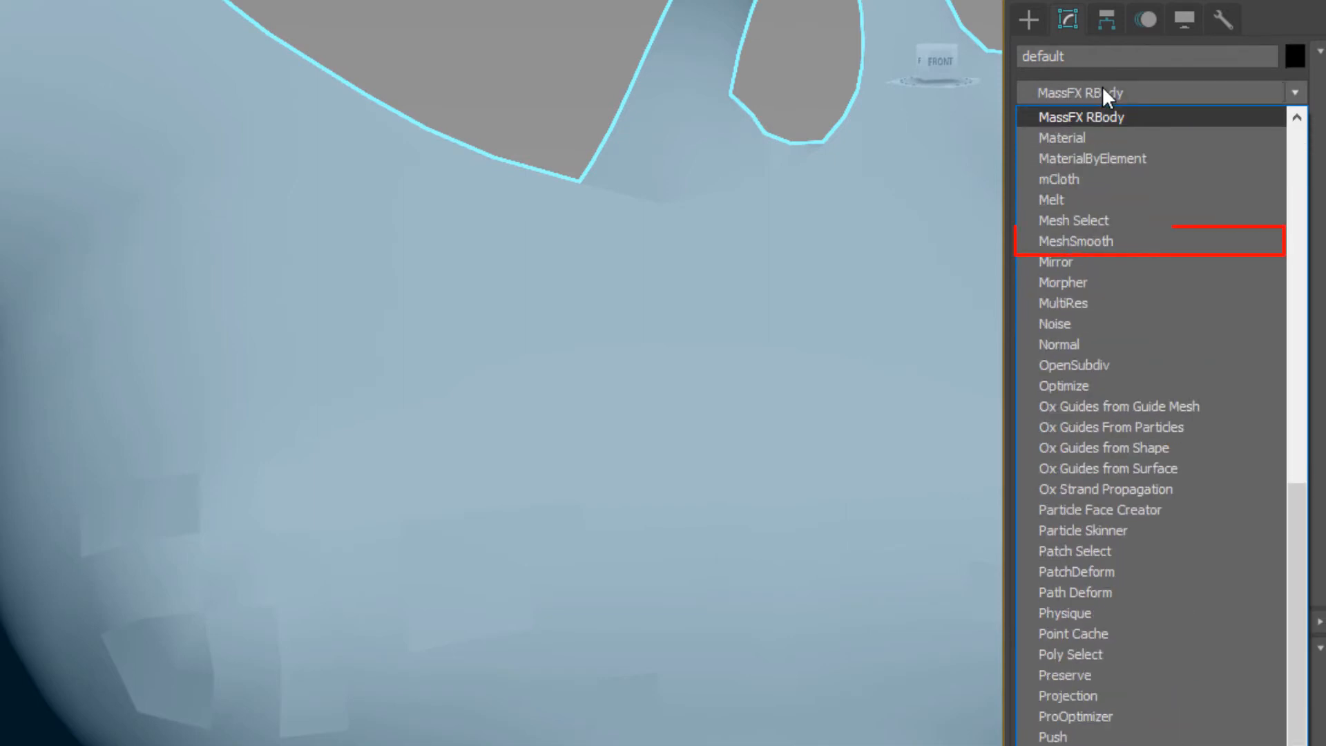
Step: Add MeshSmooth with Iterations 0 and convert the torso to an Editable Poly
click(1076, 240)
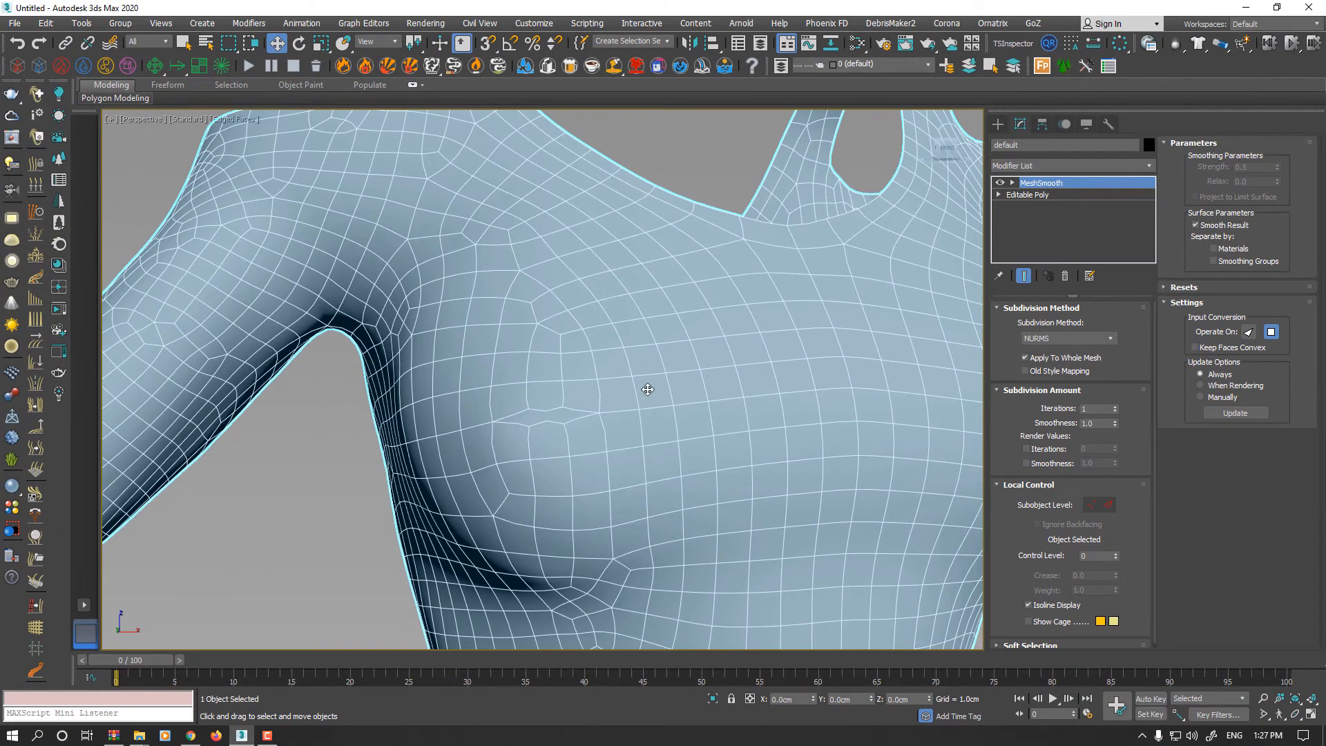
mouse_move(632, 378)
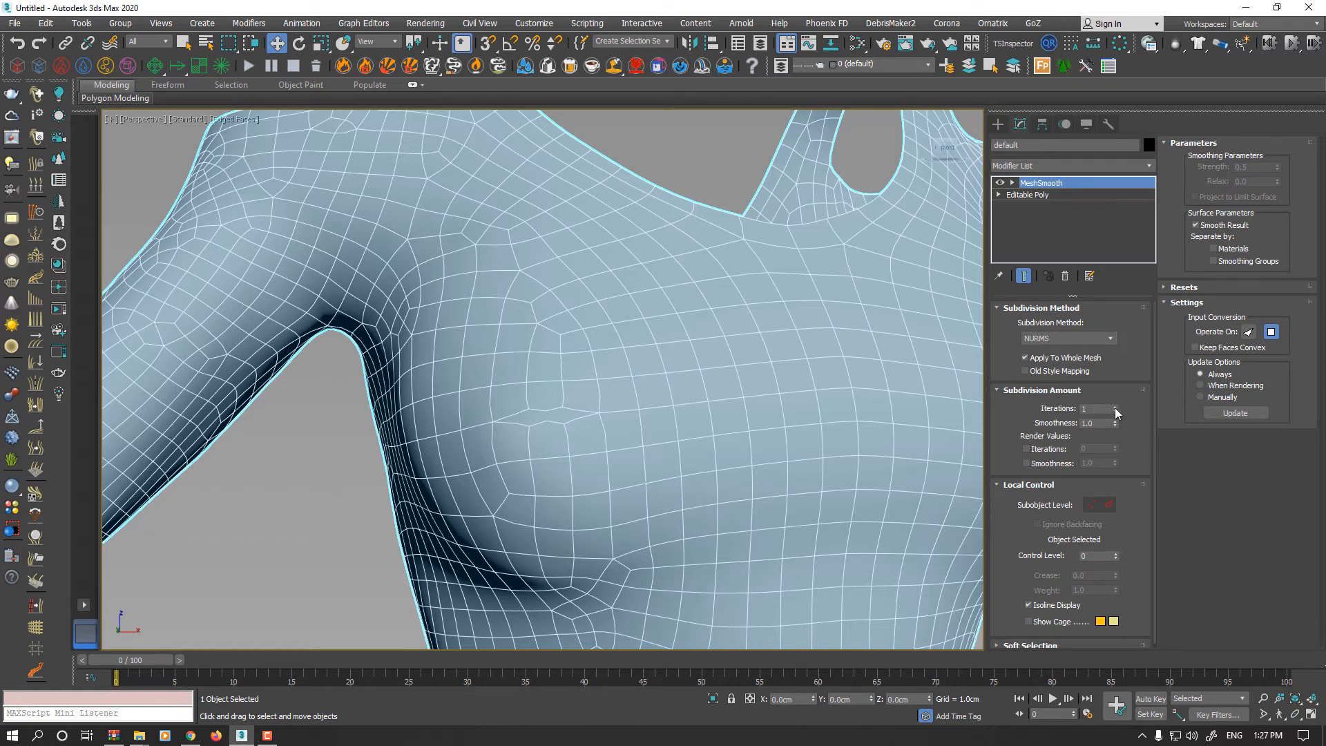
click(1115, 412)
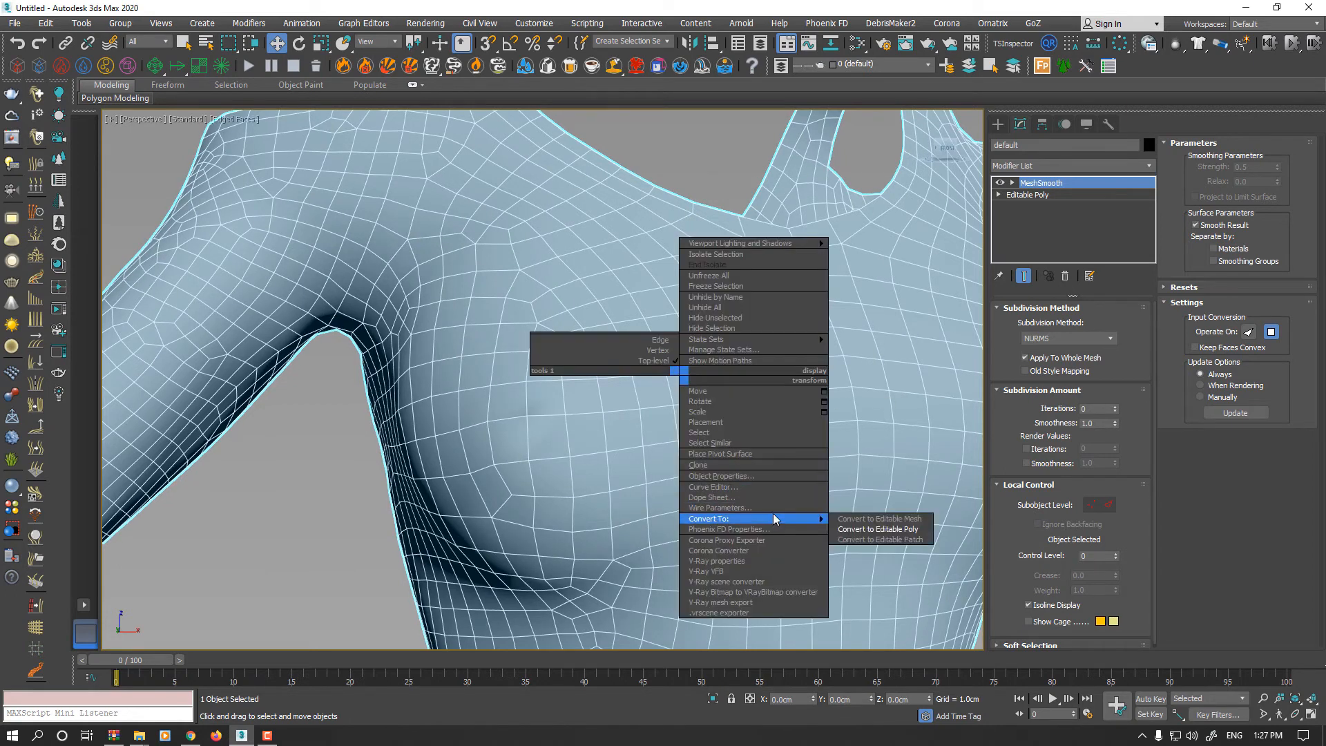
click(877, 529)
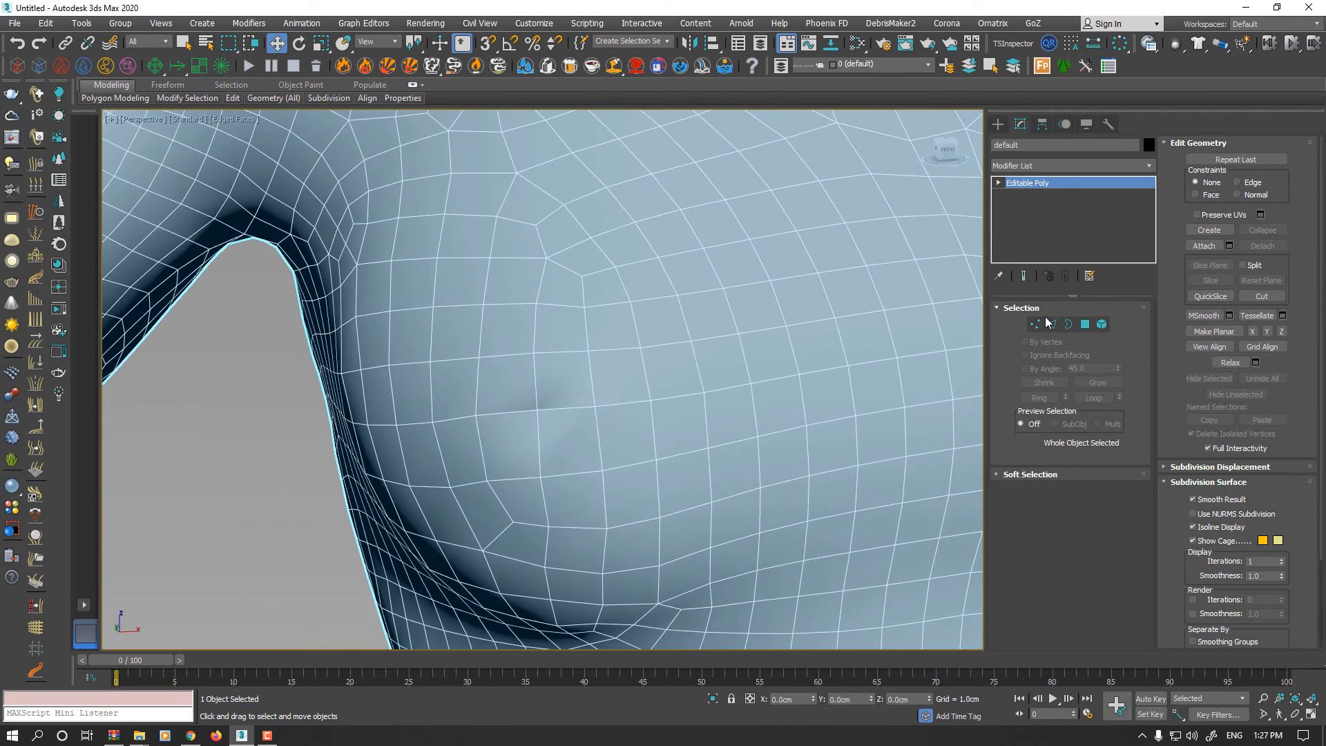
Step: In Vertex mode, Target Weld the misplaced chest vertex onto its neighbouring vertex
click(1036, 324)
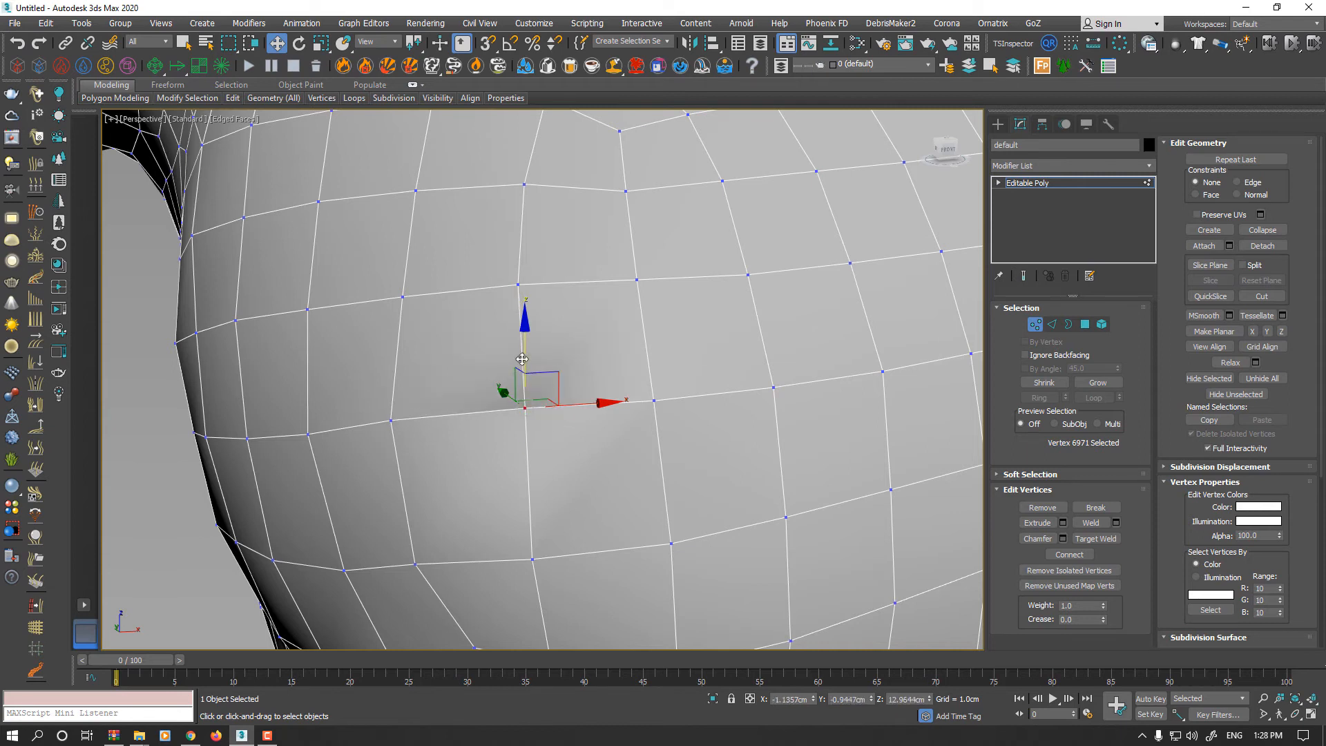
click(1094, 538)
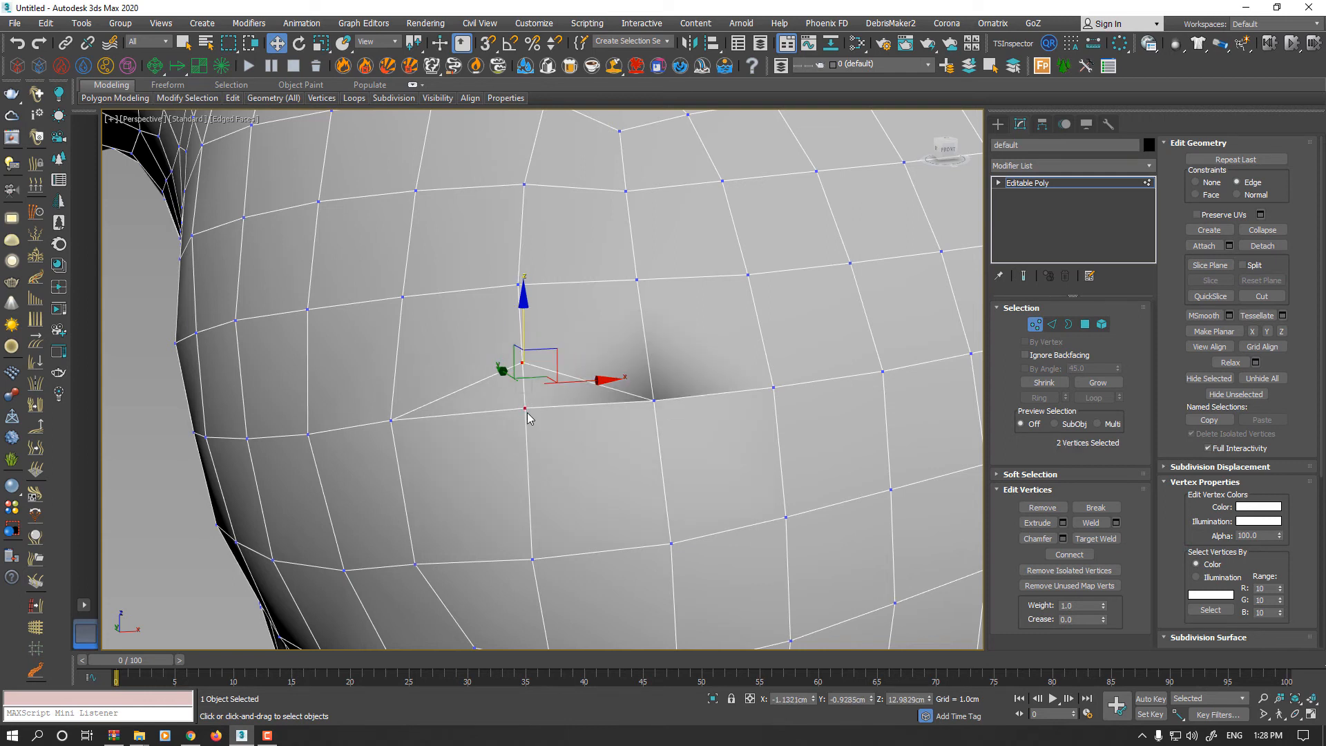
mouse_move(979, 528)
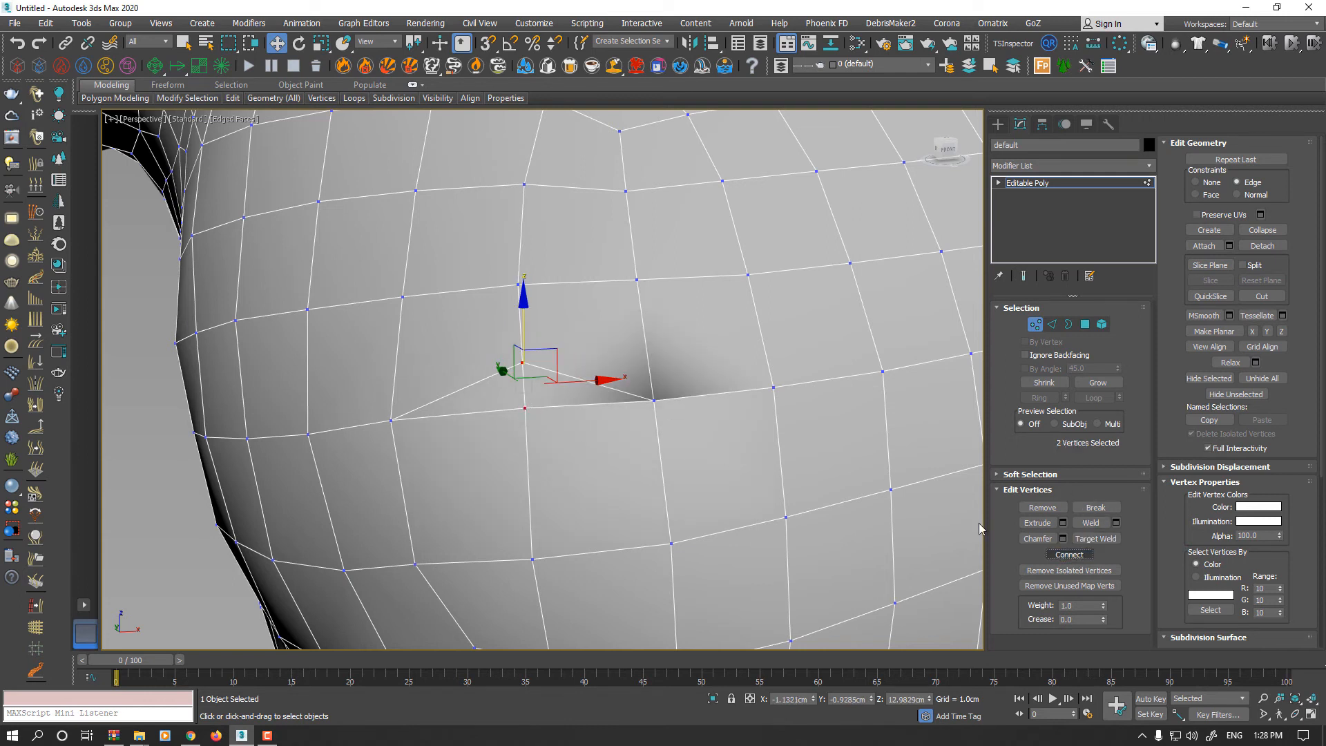
click(1097, 539)
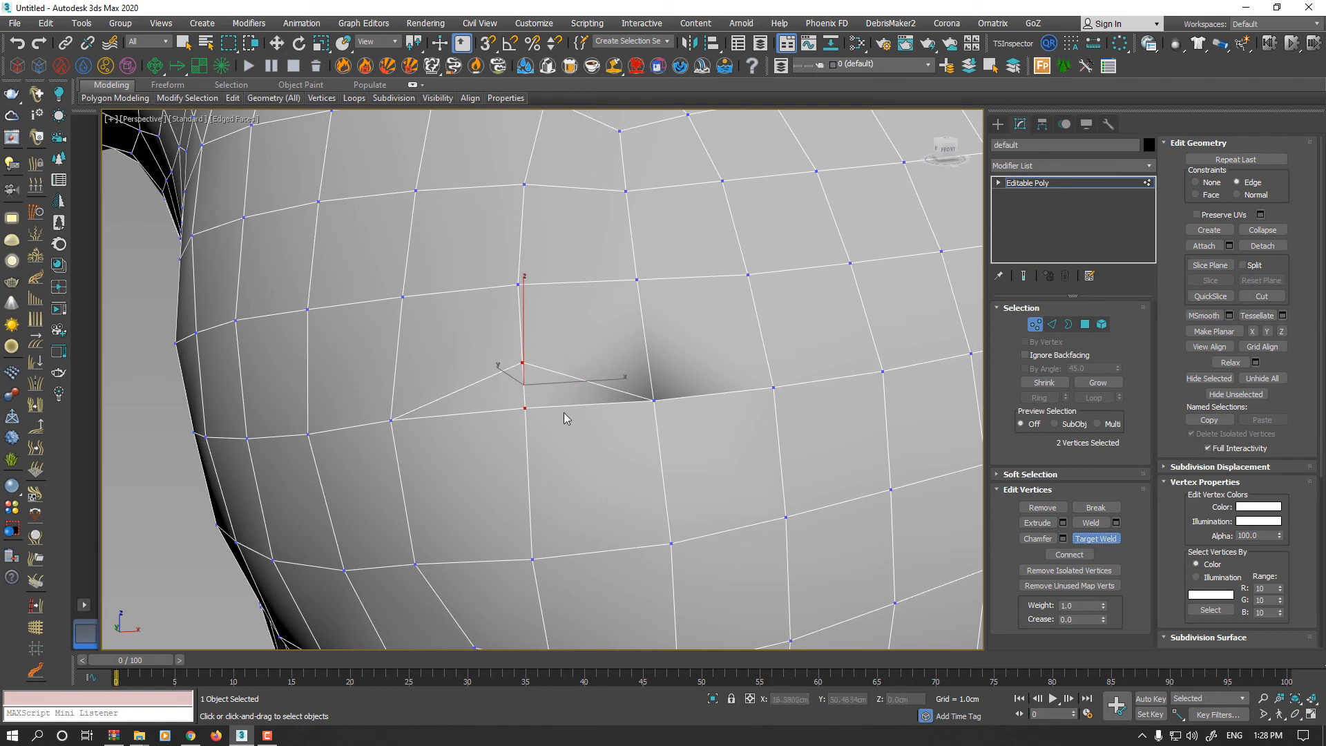
click(524, 409)
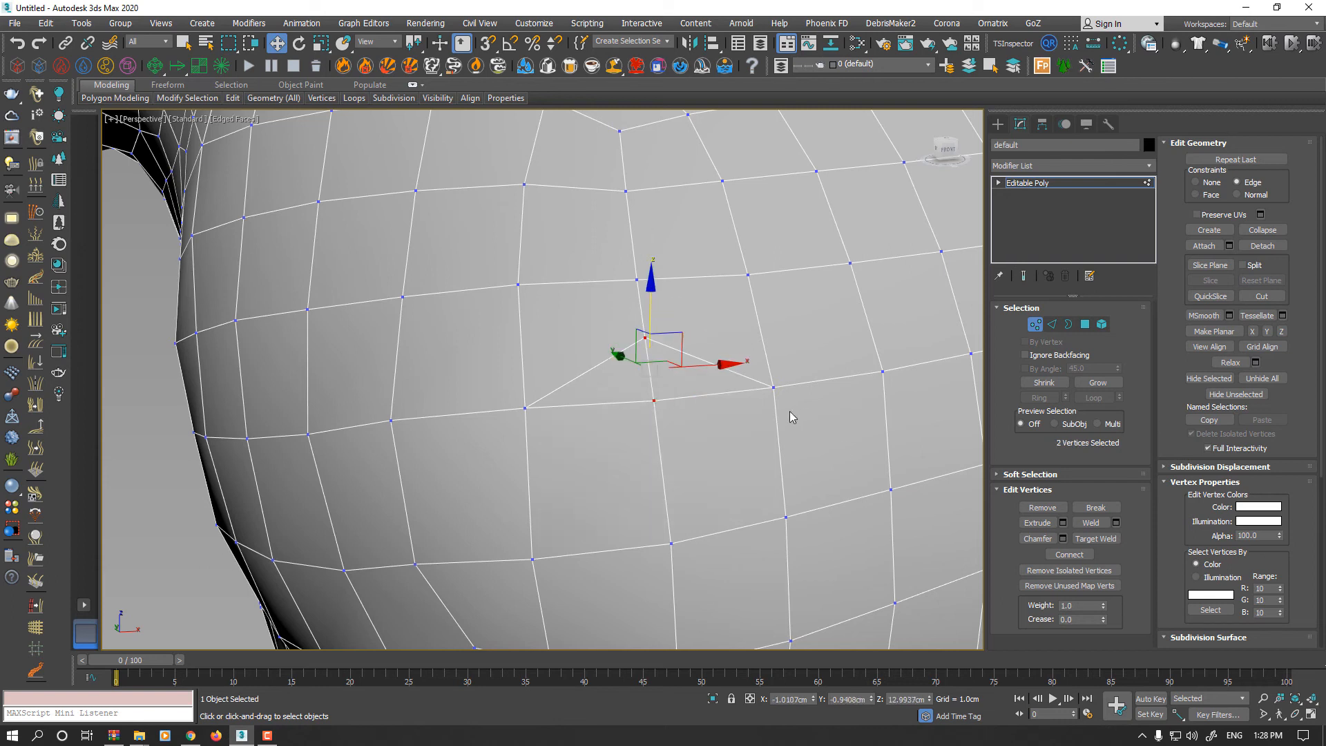
click(1091, 539)
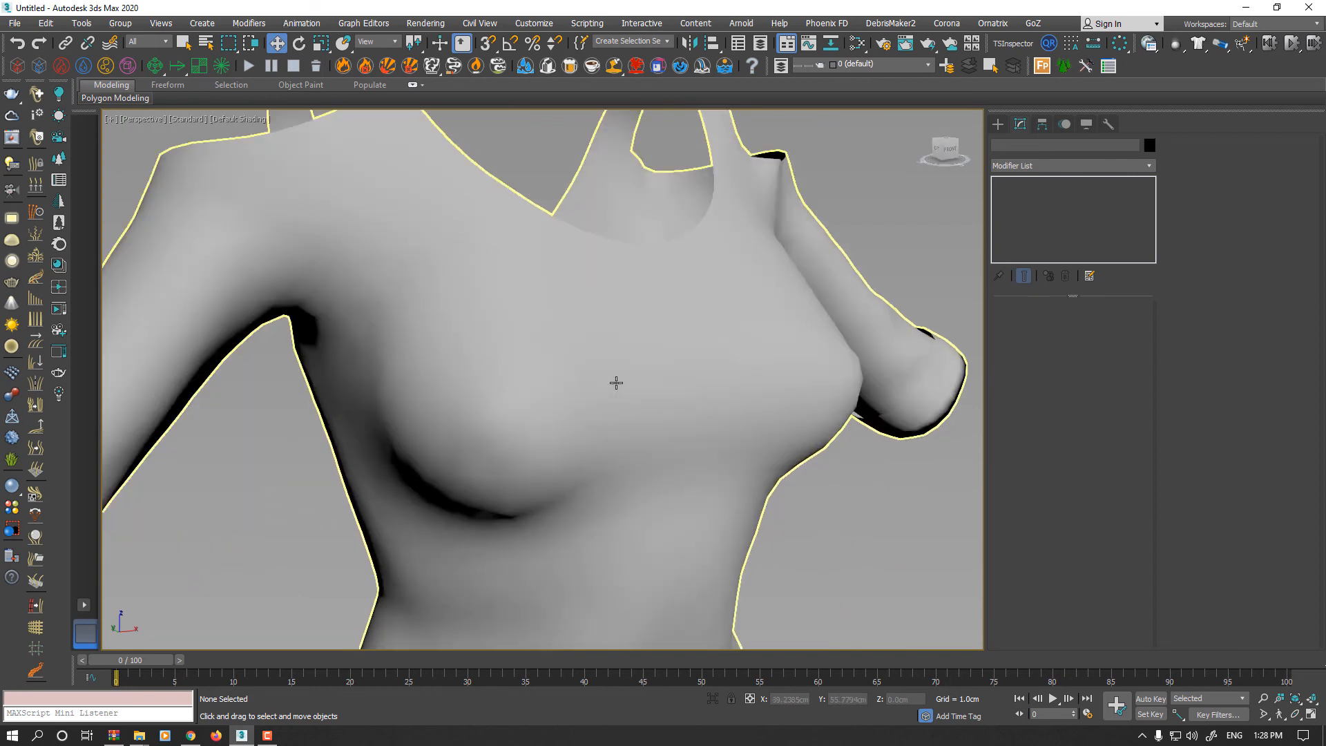
Step: Reselect the torso mesh and review its smoothly shaded chest
click(615, 382)
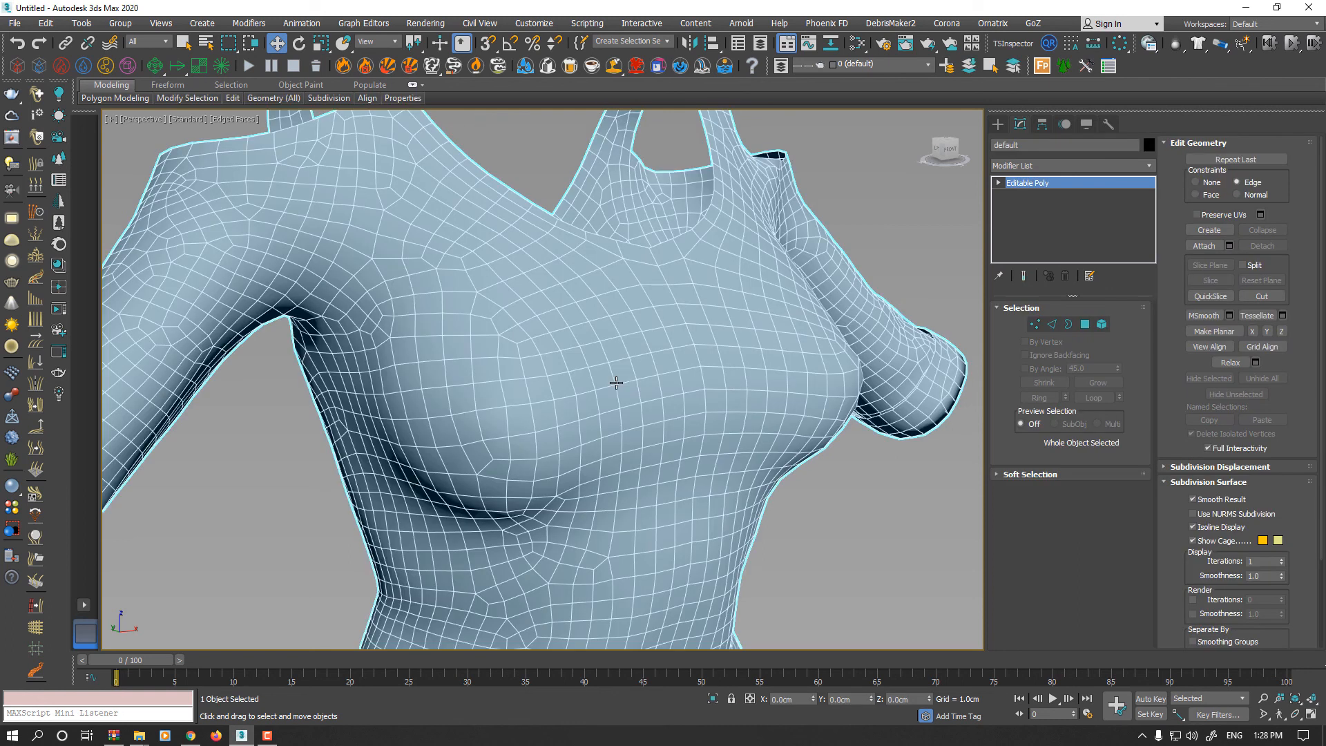